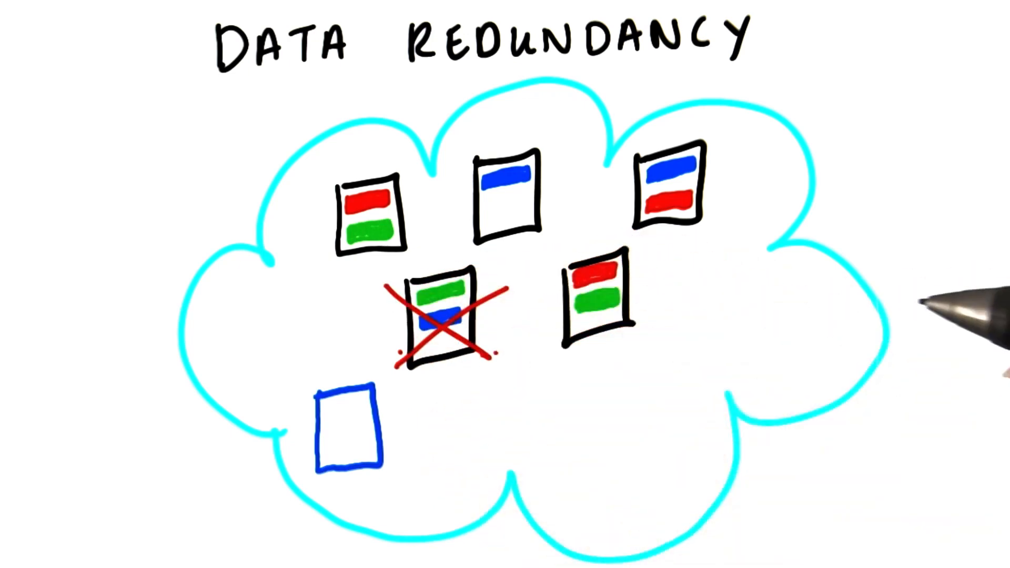
mouse_move(935, 309)
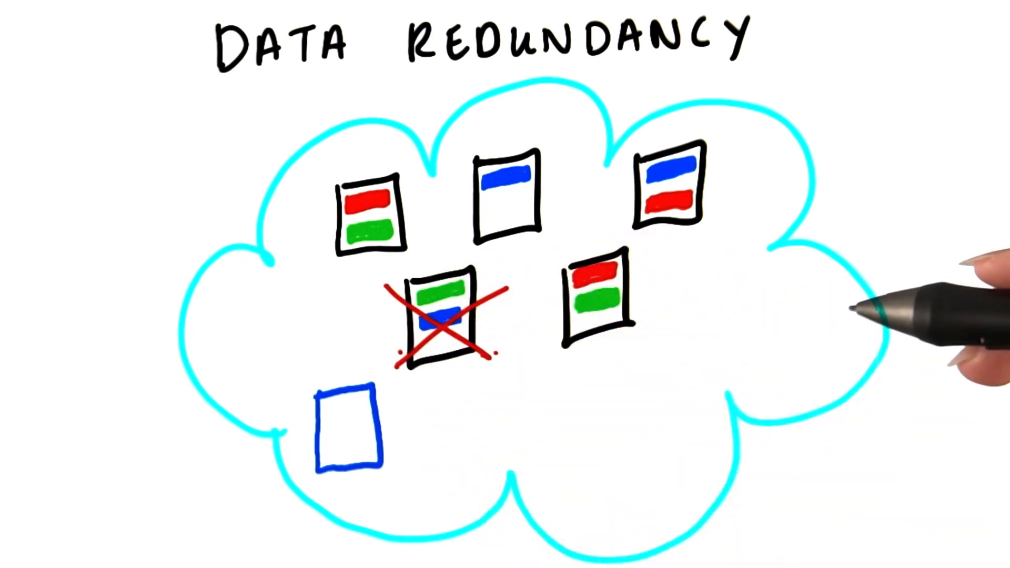